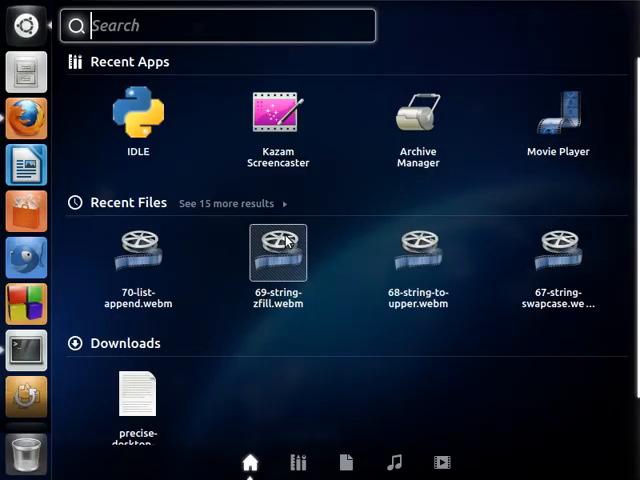
Step: Launch IDLE and start a new editor window to be saved as file.py
click(138, 110)
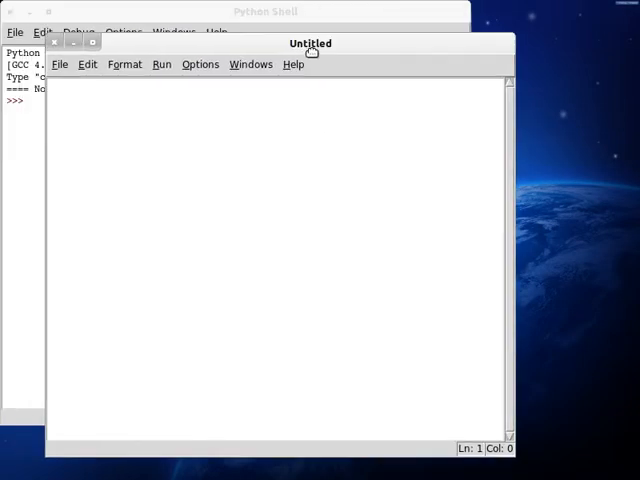
drag(310, 44, 410, 58)
text(file.pt)
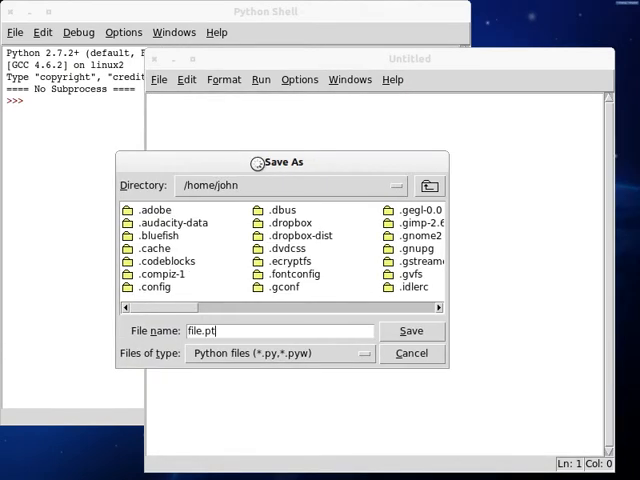
Step: Save as file.py, then write the shebang and class Base with an empty __init__(self)
click(412, 330)
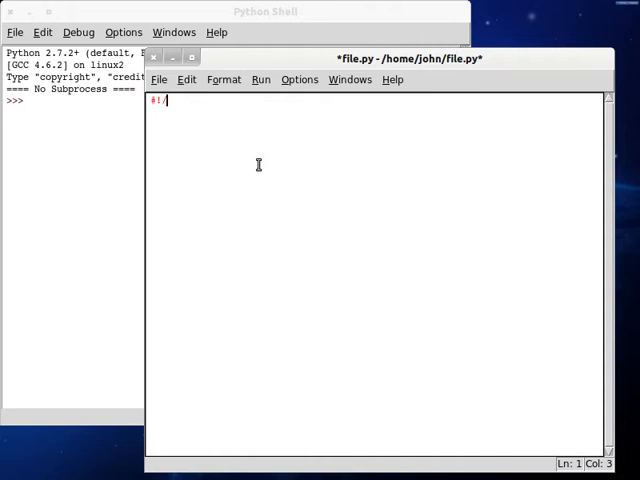
text(usr/bin/env python)
click(376, 124)
text(class NE)
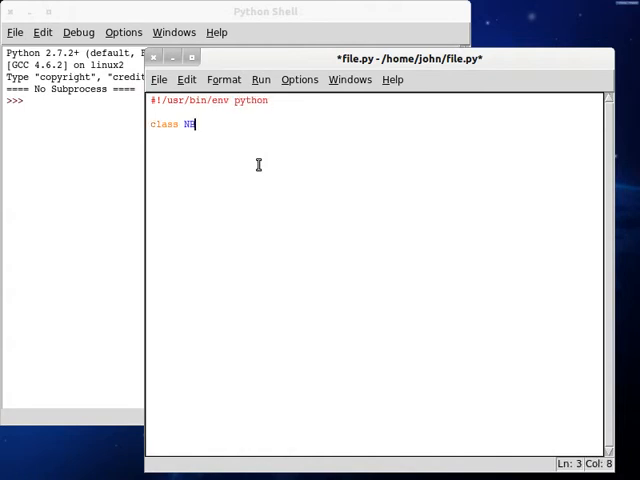
text(ase: @#)
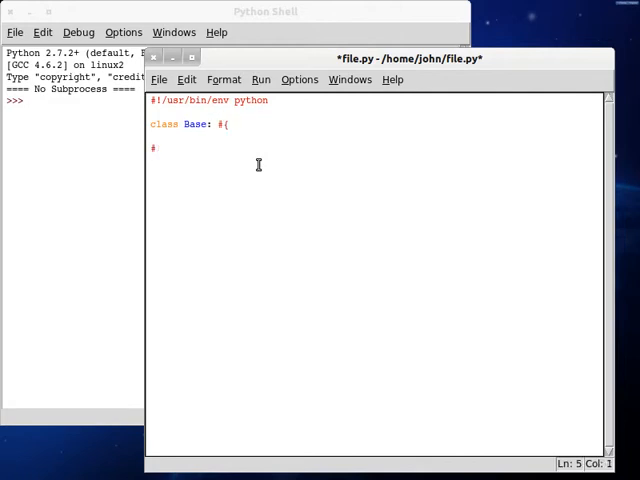
text(def __in)
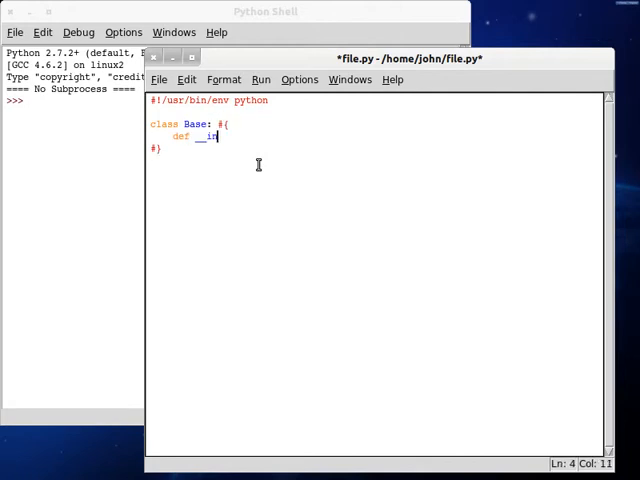
text(it__( self ): #{)
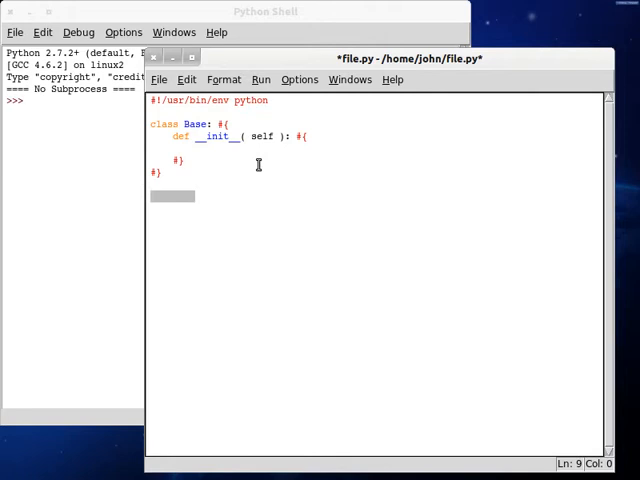
Step: Add an if __name__ == "__main__" block that creates root = Base()
text(if ())
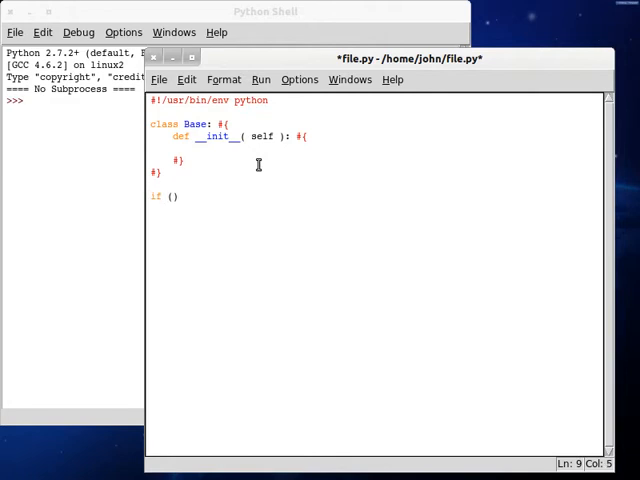
text(__name__)
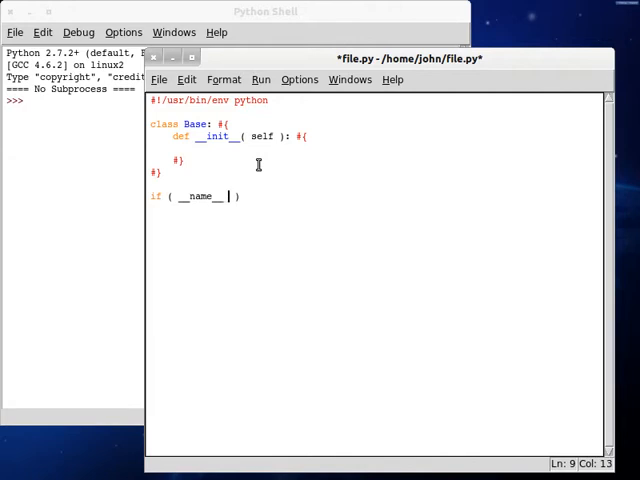
text(== "__mai)
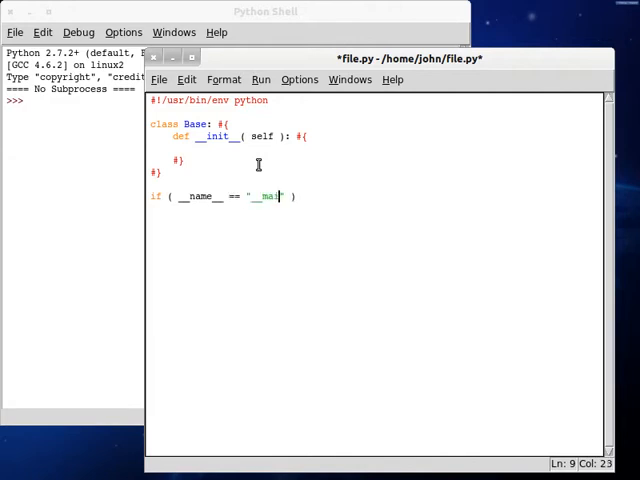
text(n__" ): #{)
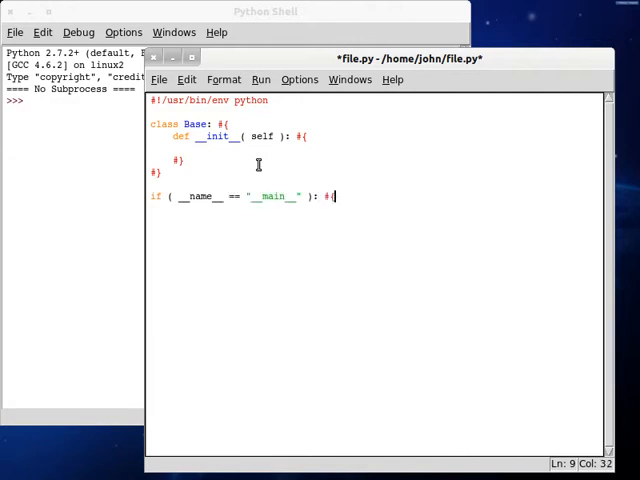
text(root)
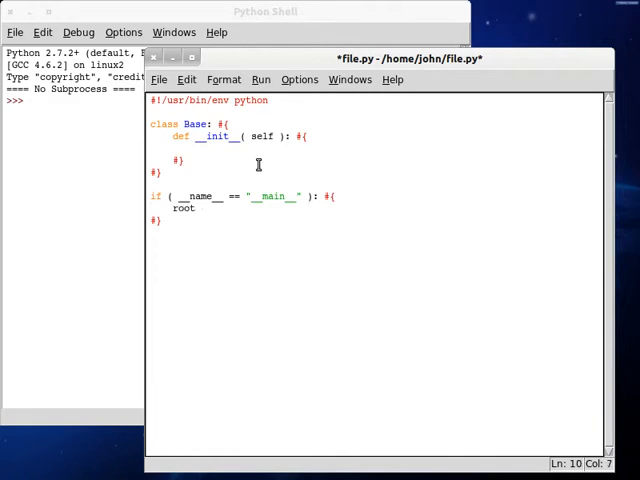
text(= Base();)
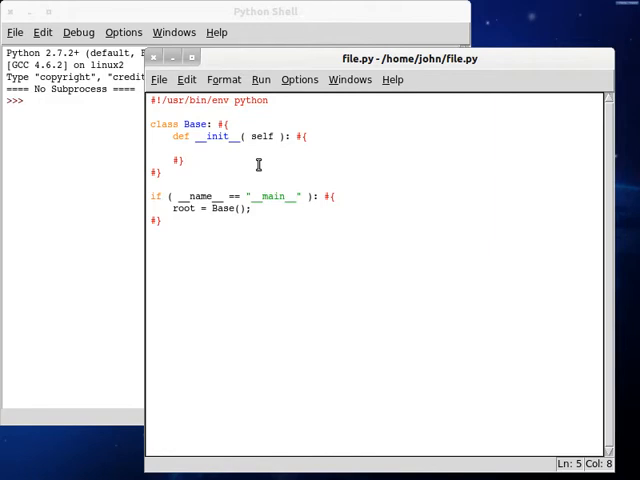
Step: In __init__, set self.list = ['This','is','a','list'] and print it, then run to show the list
text(self.)
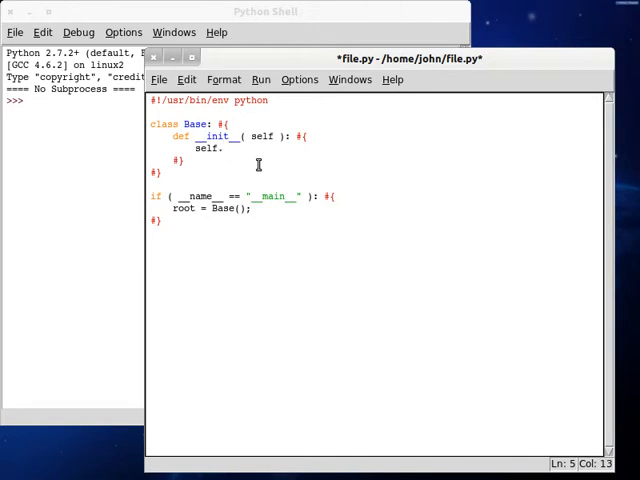
text(list)
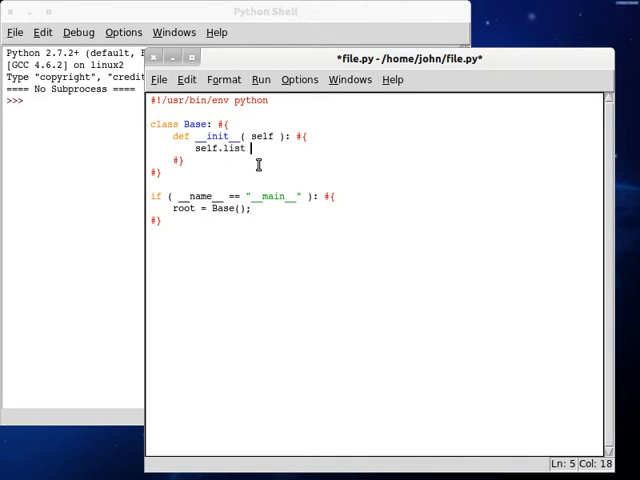
text(= [])
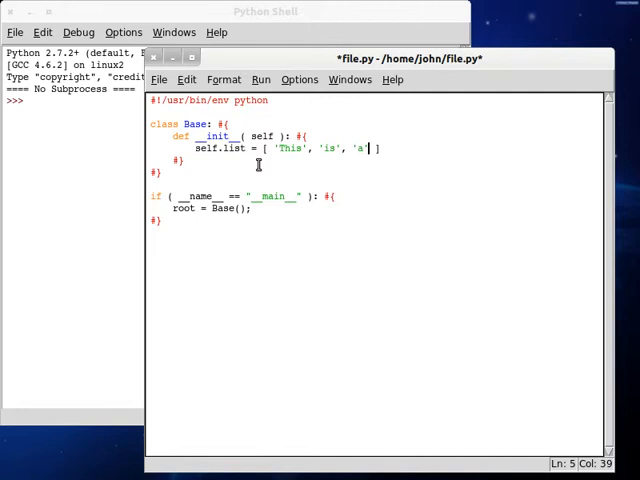
text(, 't)
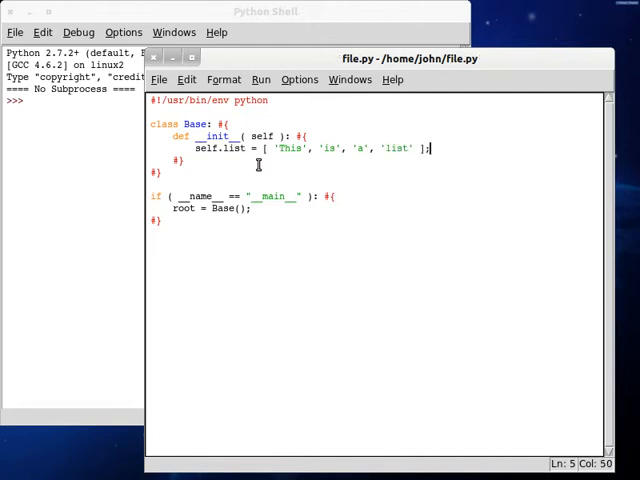
text(print( self.list + "\n\n")
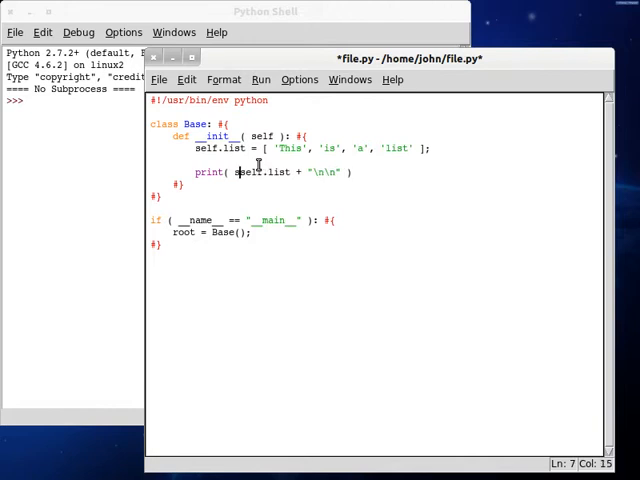
text(str()
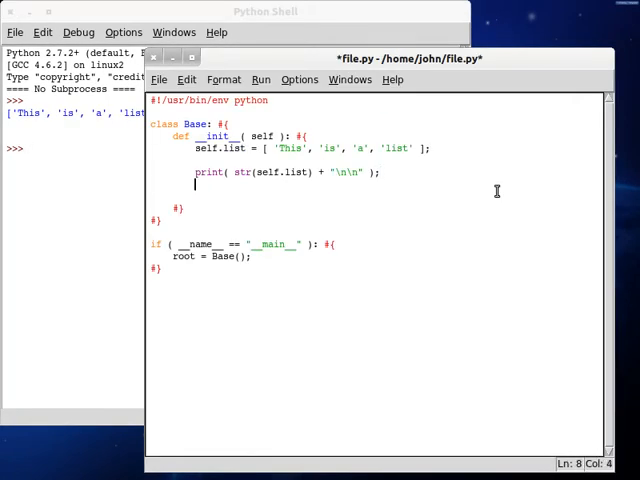
Step: Print self.list.count('is') so the shell shows the count of 'is' as 1
text(print( ))
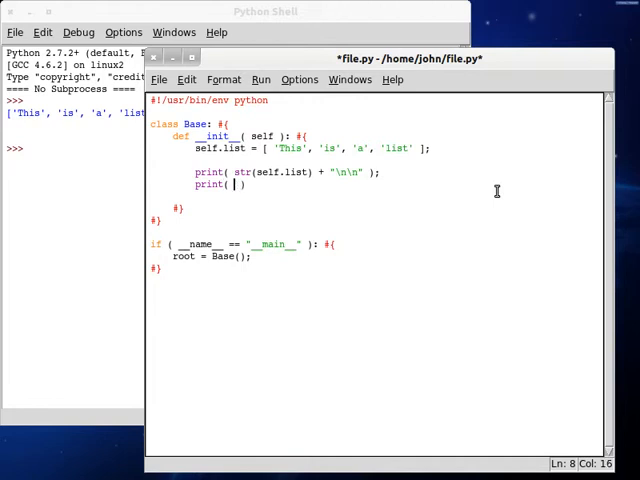
text(self.lis)
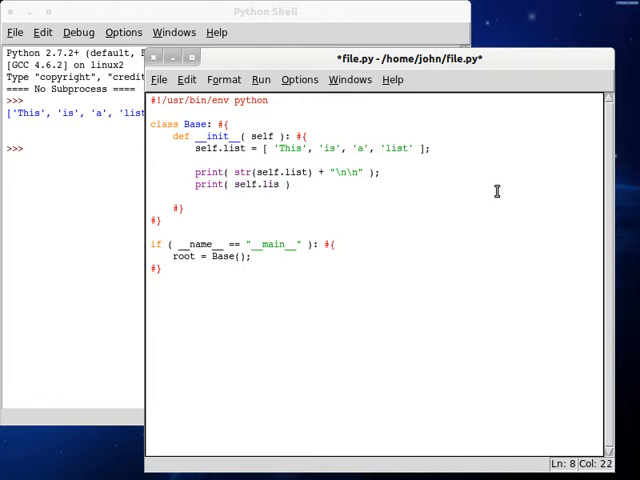
text(t.)
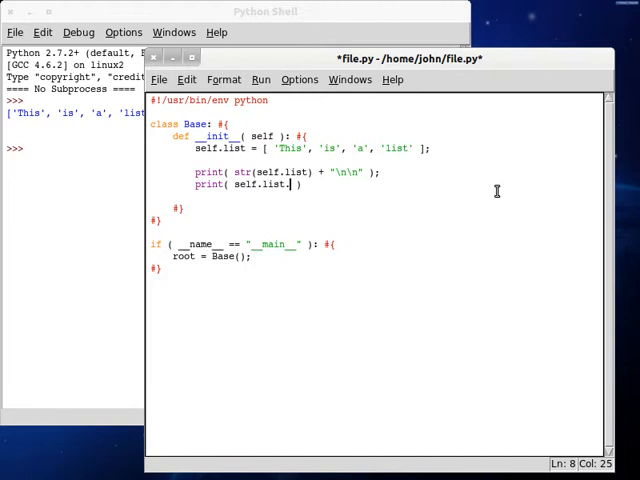
text(co)
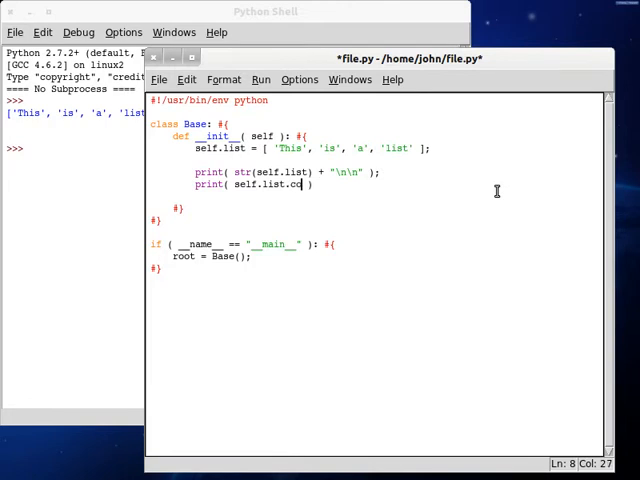
text(unt()
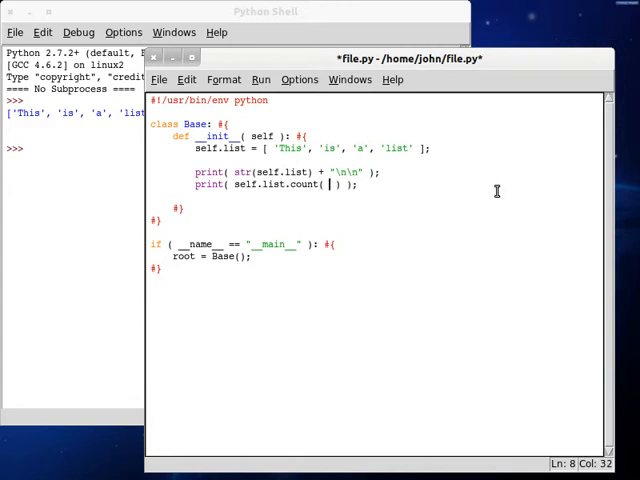
text('is')
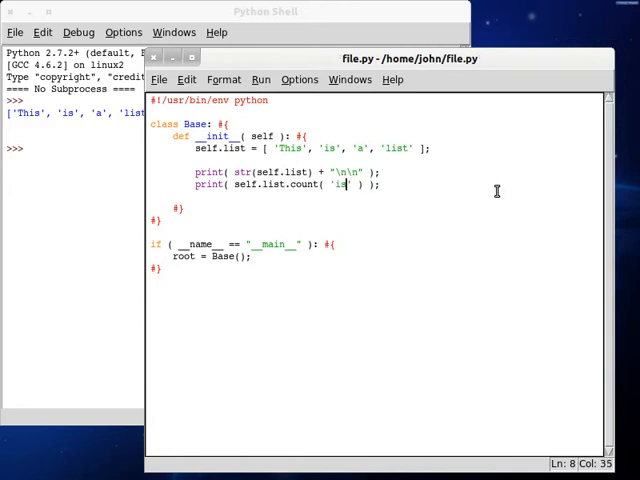
Step: Temporarily add a second 'is' to the list, run to show count 2, then remove it
double_click(332, 148)
text(,')
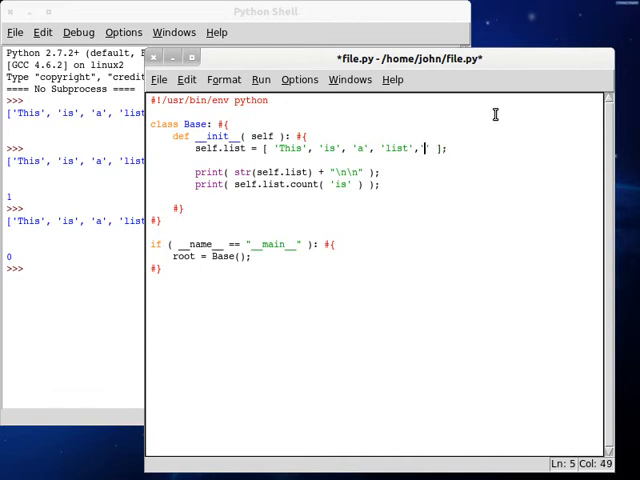
text(is')
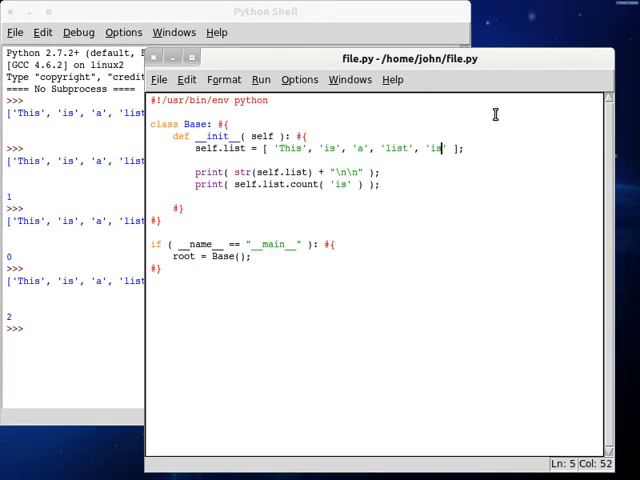
key(BackSpace)
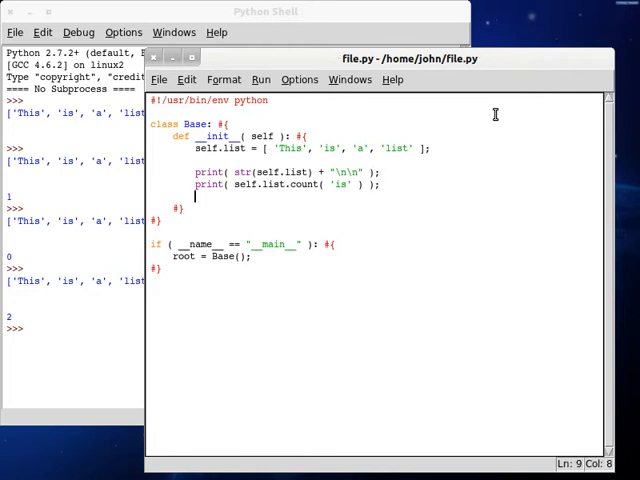
Step: Define count(self, array, value) with counter initialised to 0
text(def)
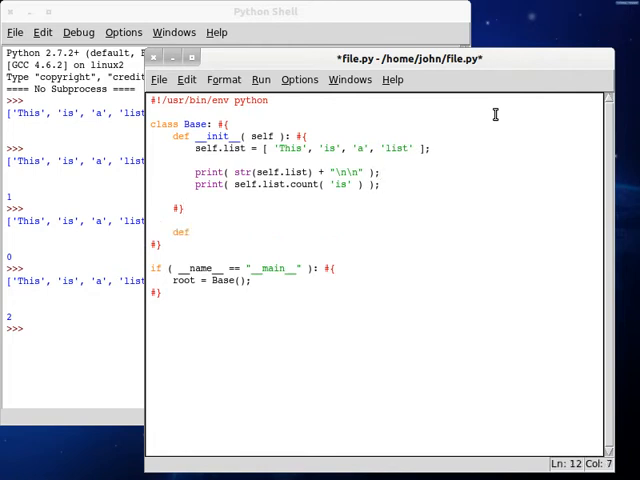
text(count()
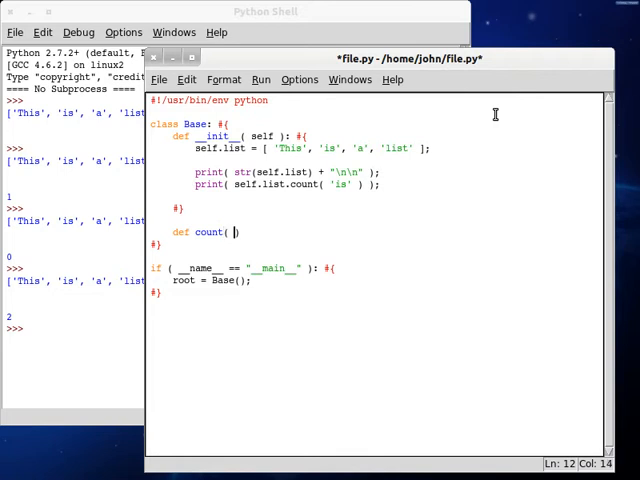
text(self, a)
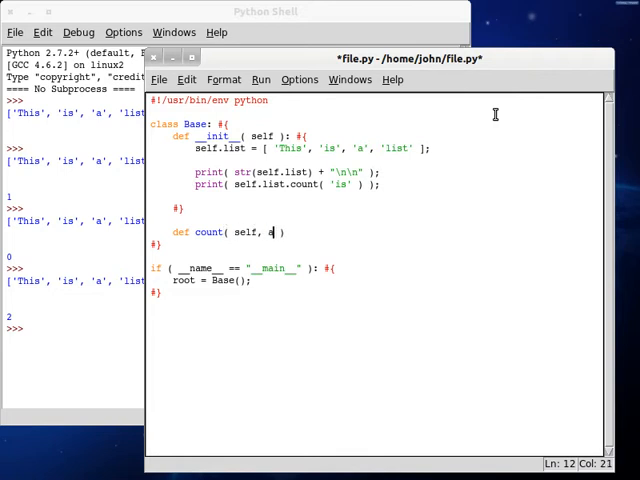
text(rray, value)
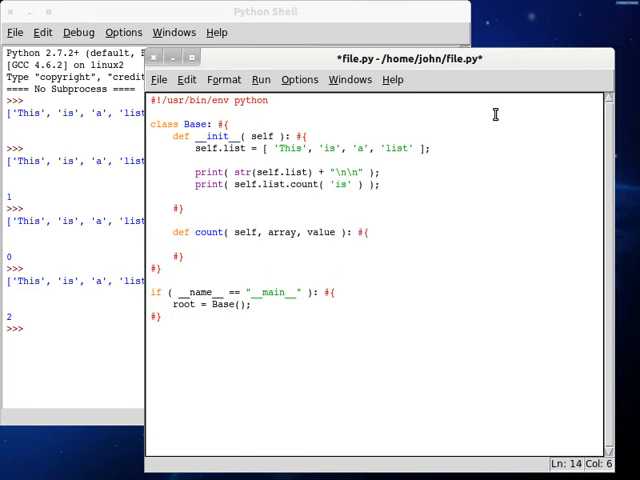
text(coumr)
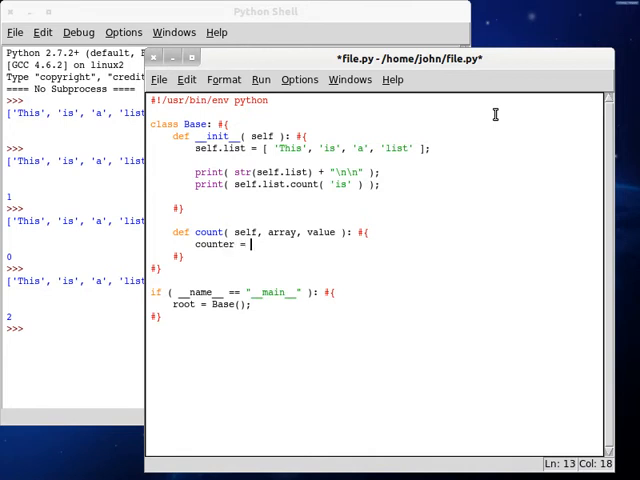
text(0;)
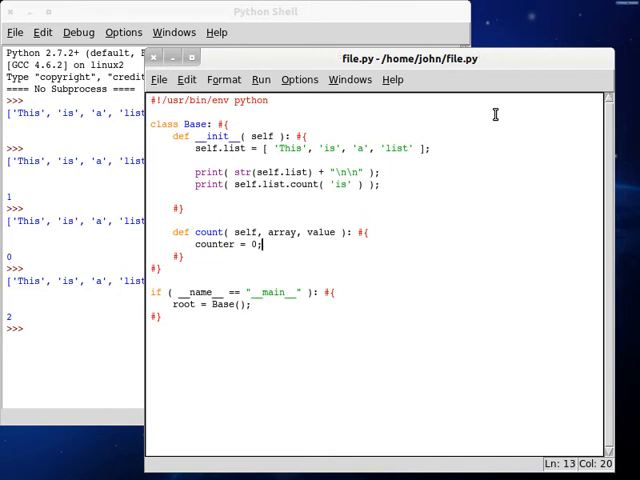
Step: Loop over array, increment counter when item equals value, and return counter
text(for item)
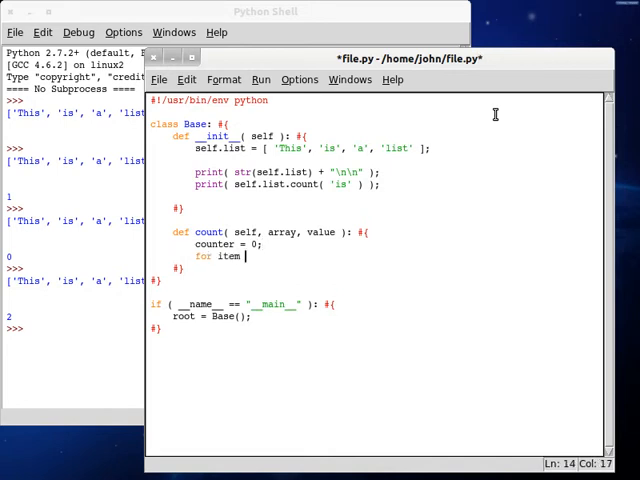
text(is)
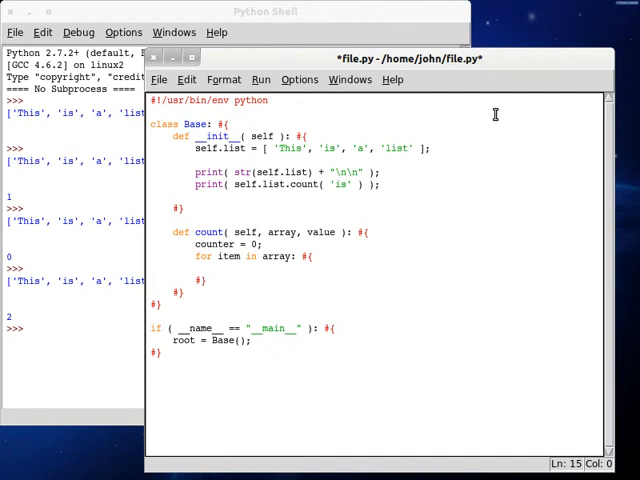
text(if)
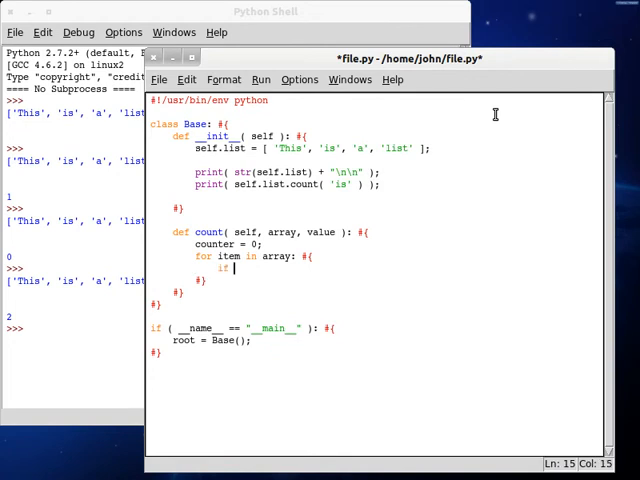
text(( item ))
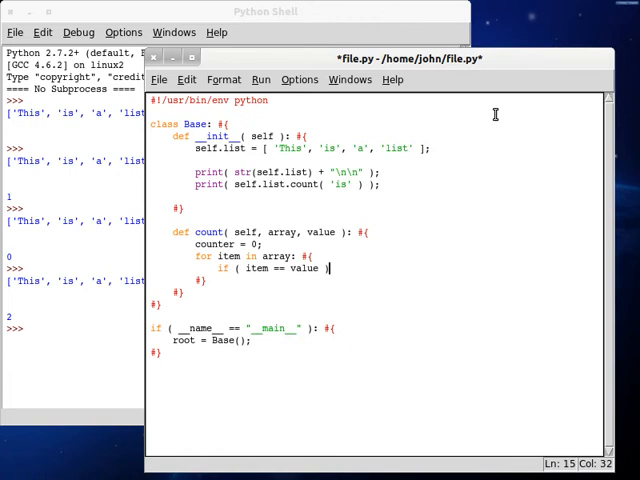
text(: #{)
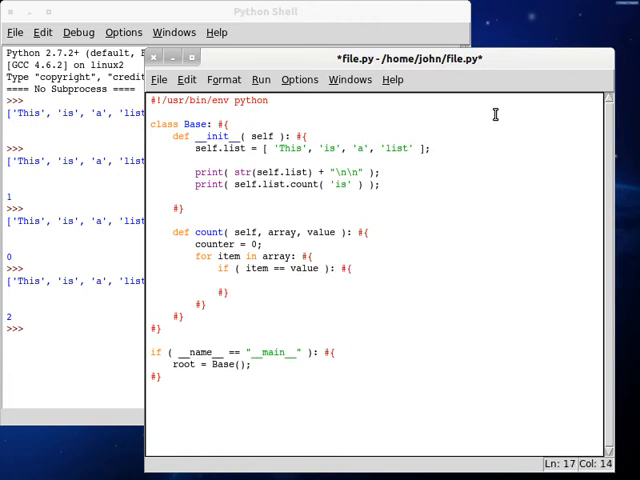
text(counter)
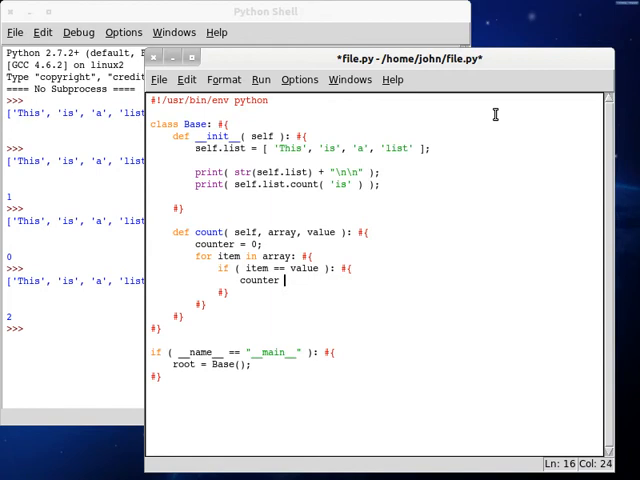
text(+= 1;)
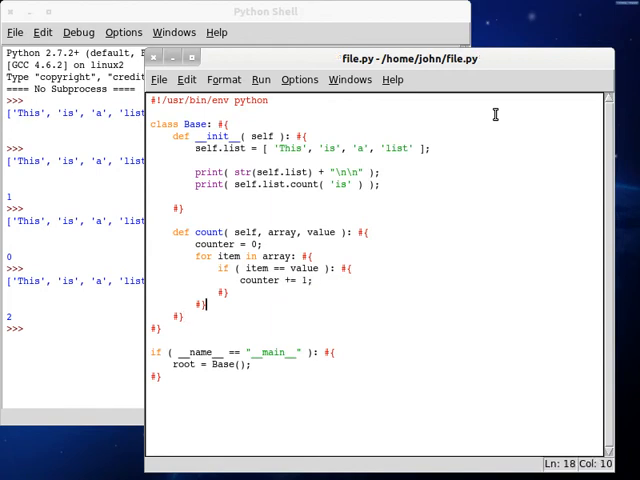
text(return counter;)
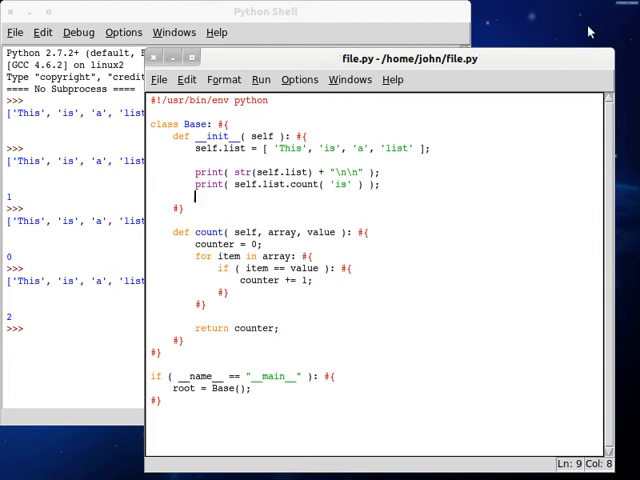
Step: Print self.count(self.list, 'is'), add a second 'is' to the list, and run to show both counts
text(print( self ))
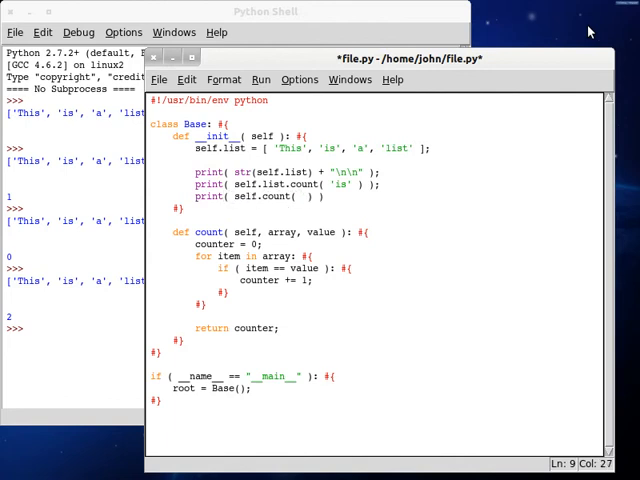
text(self.list, 'i)
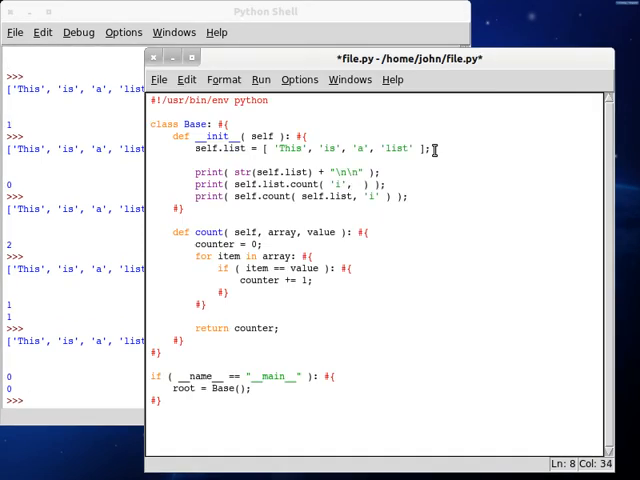
text(s)
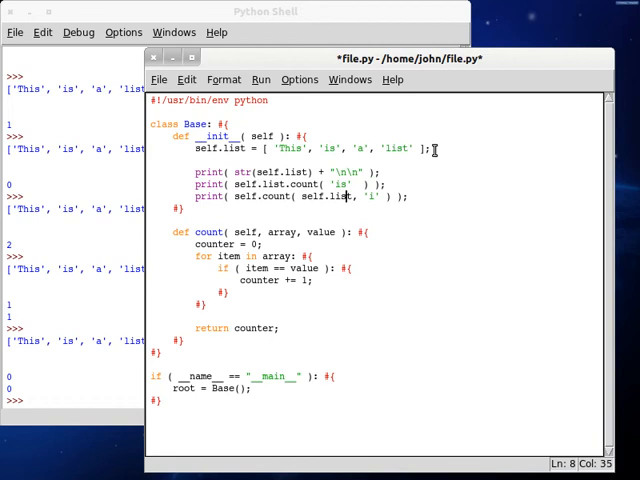
text(s)
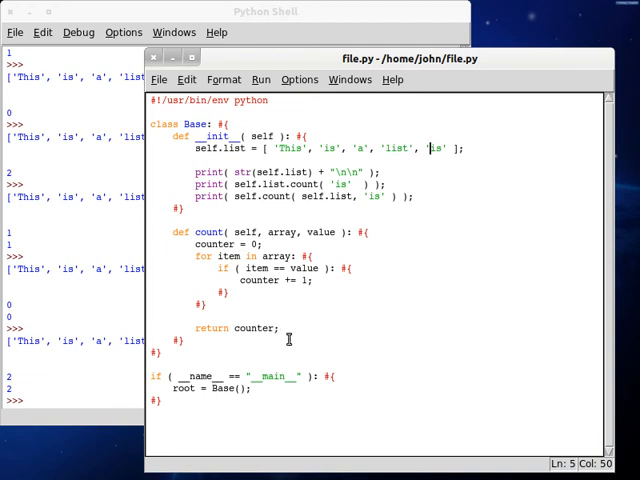
drag(196, 244, 280, 328)
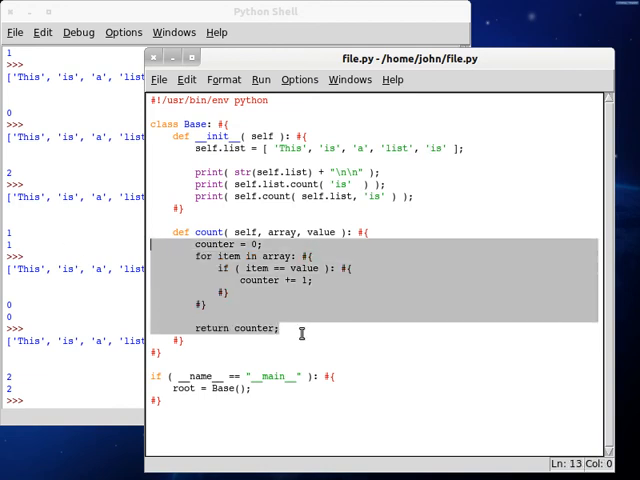